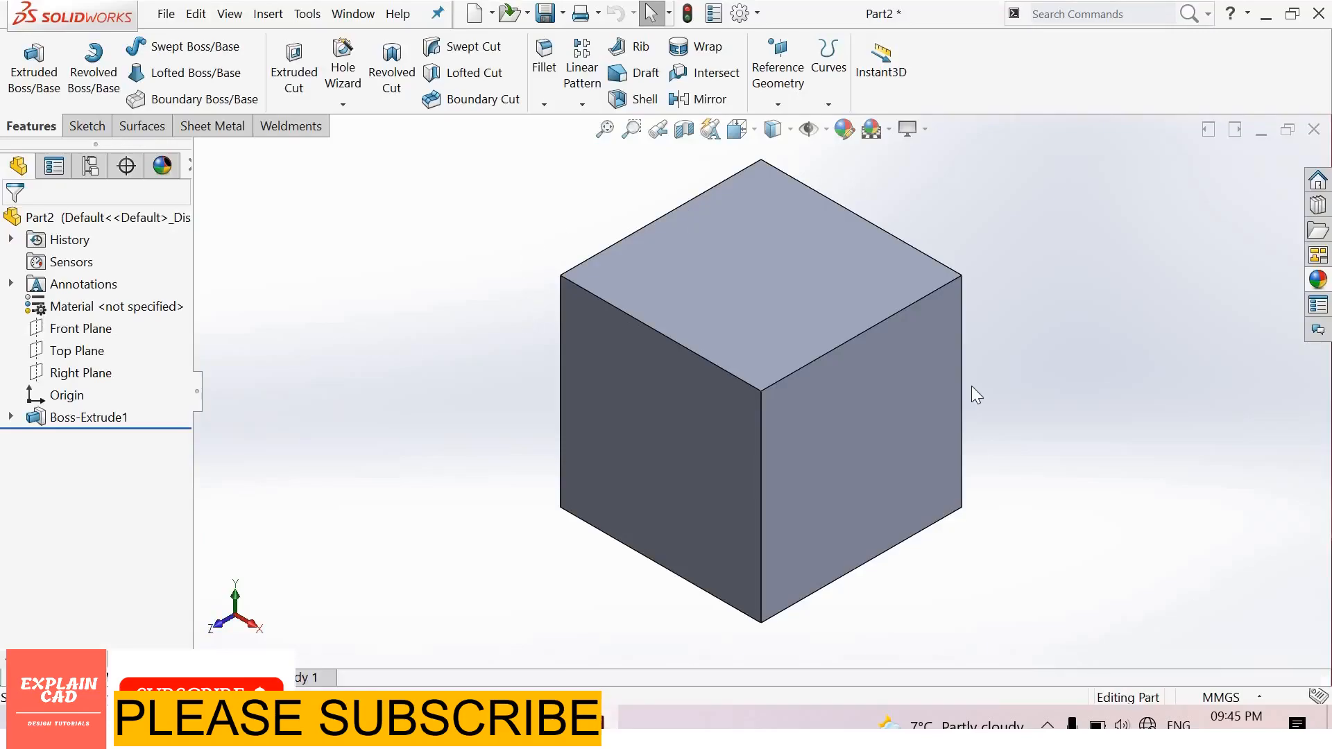
{"action": "mouse_move", "coordinate": [254, 26]}
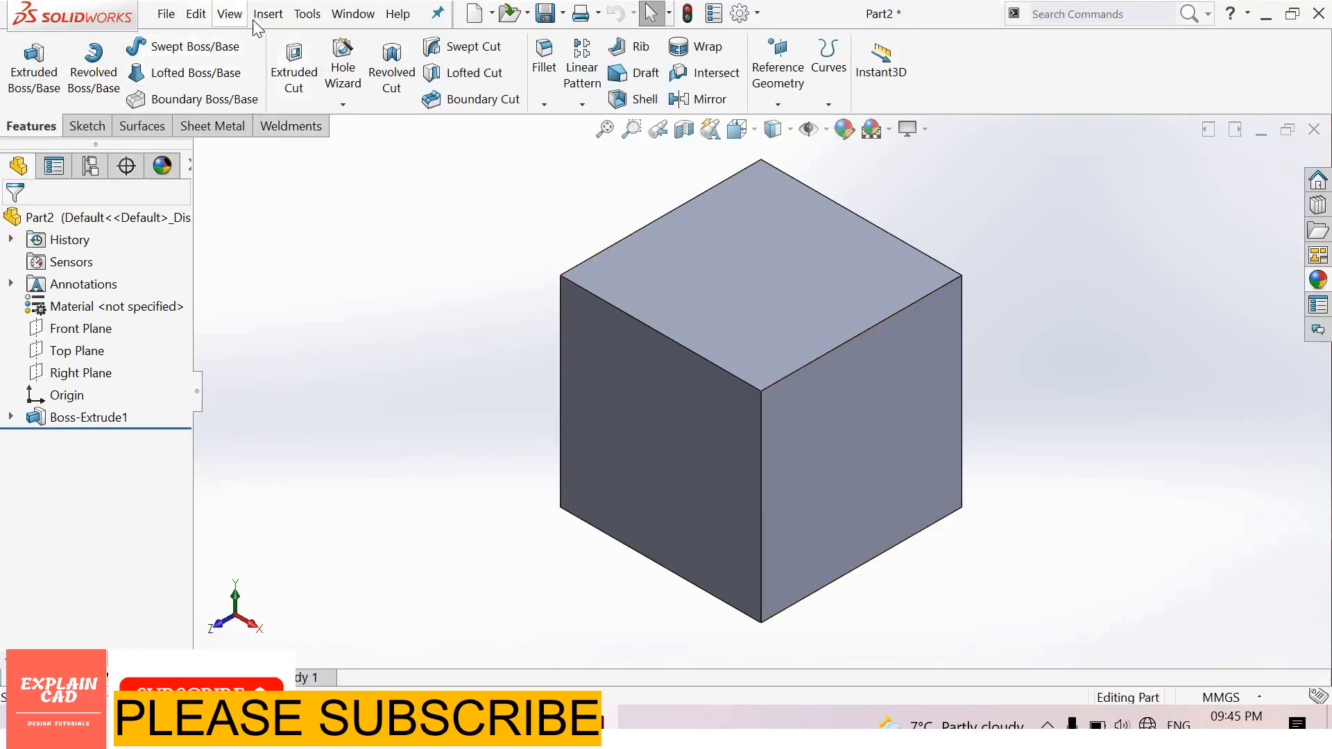
Start a Dome feature on the cube from the Insert > Features menu
{"action": "left_click", "coordinate": [267, 14]}
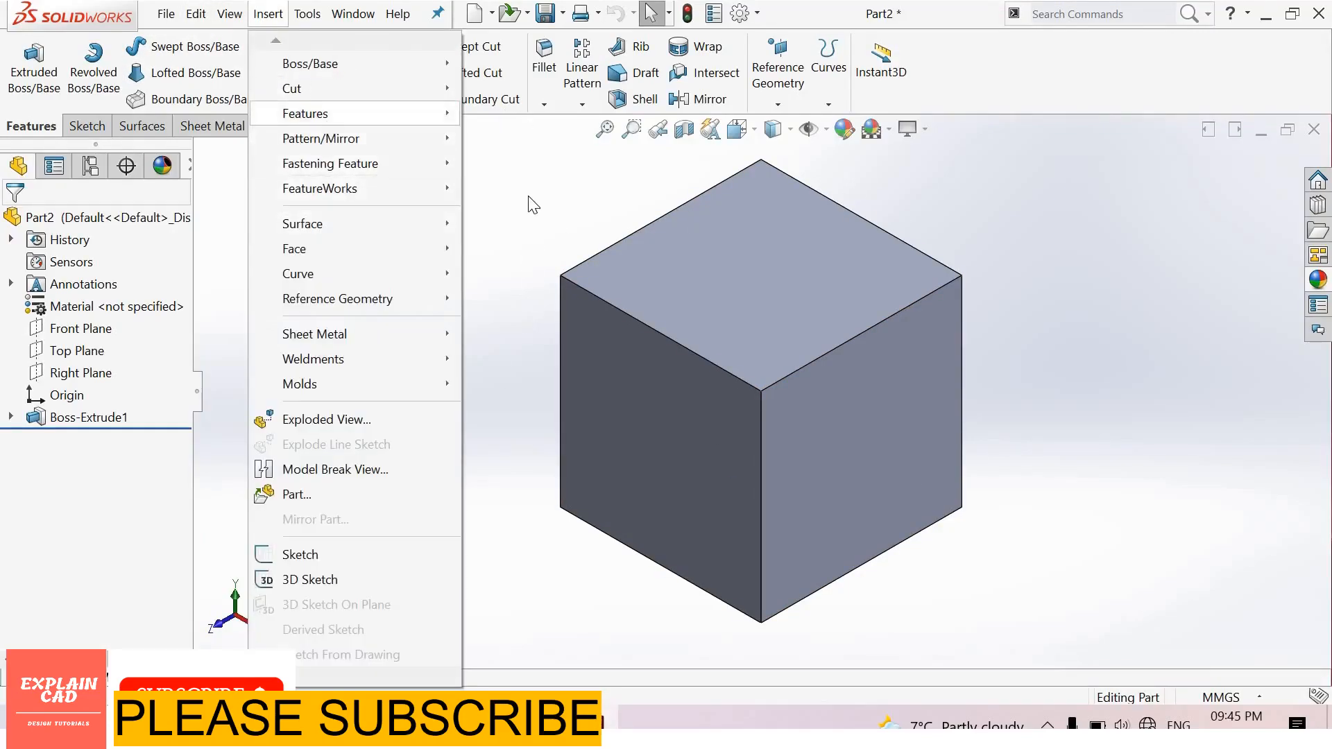
{"action": "left_click", "coordinate": [303, 113]}
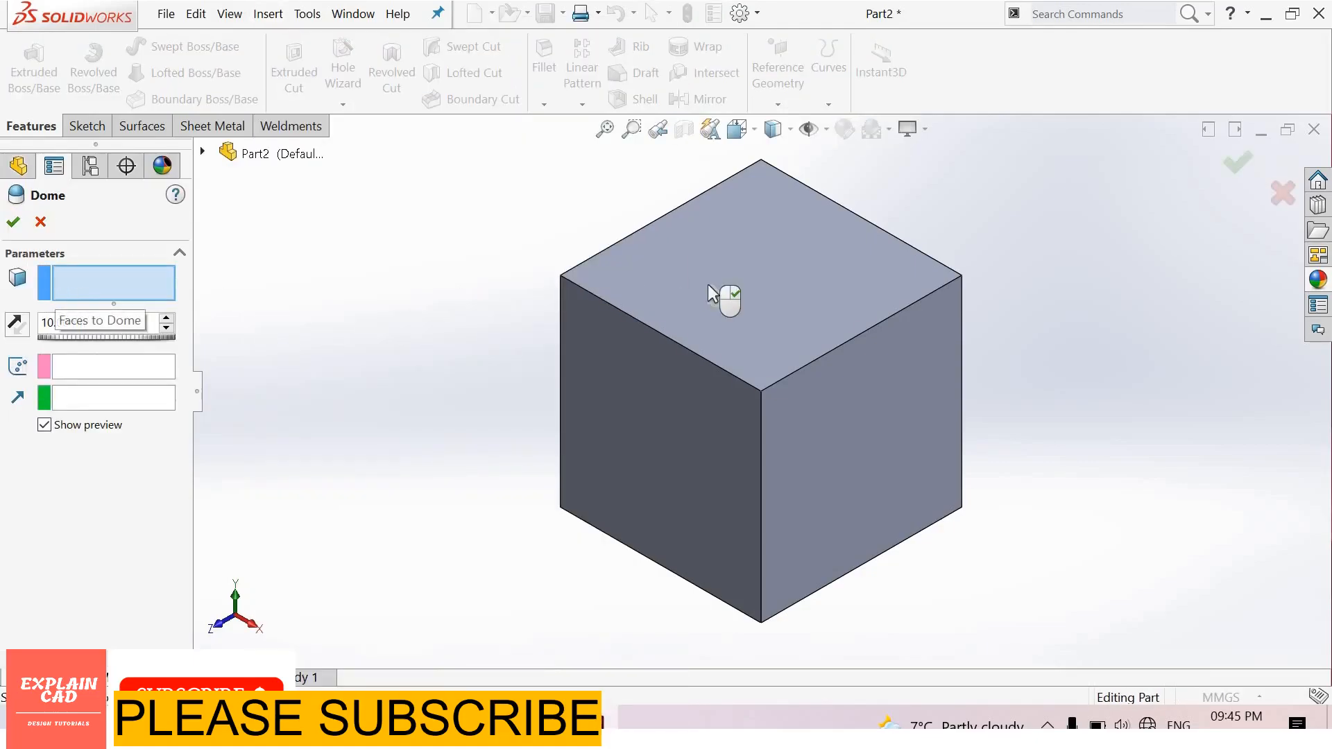
Dome the cube's top face at 15 mm with the direction reversed
{"action": "left_click", "coordinate": [723, 293]}
{"action": "type", "text": "1"}
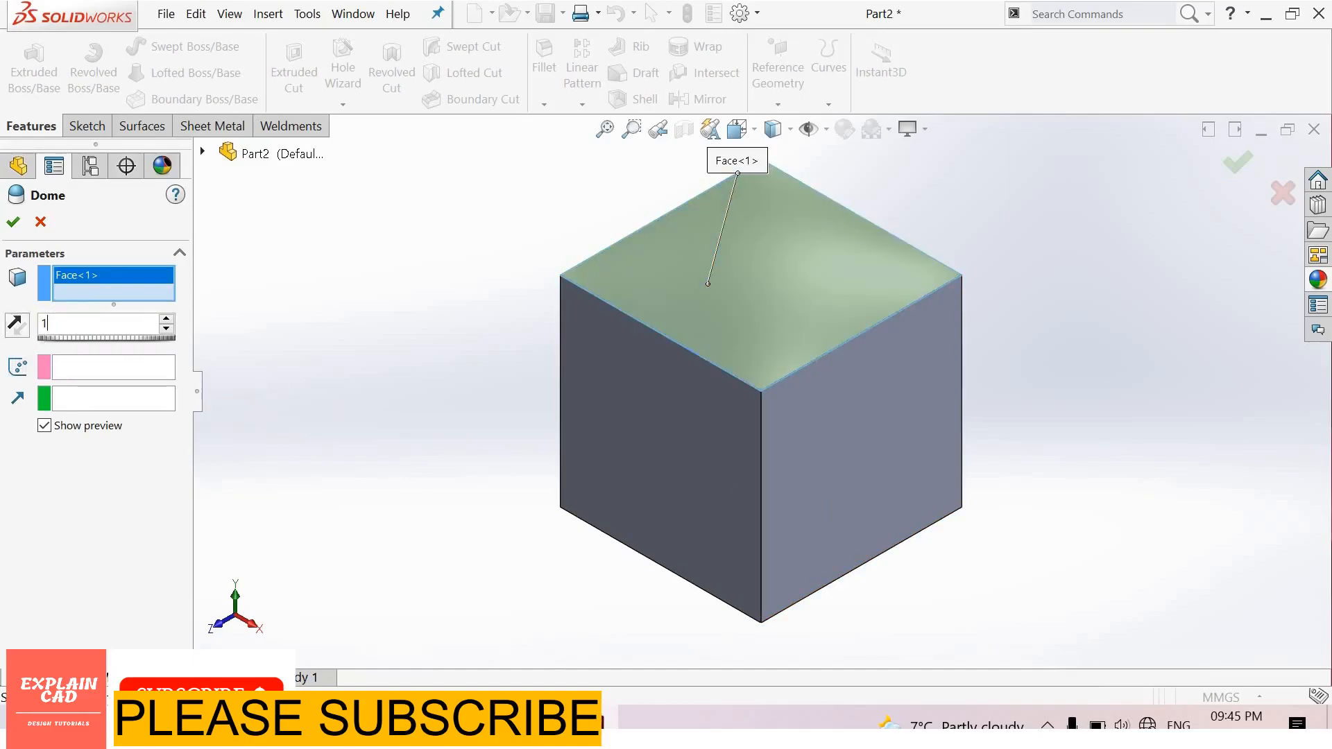
{"action": "type", "text": "5.00mm"}
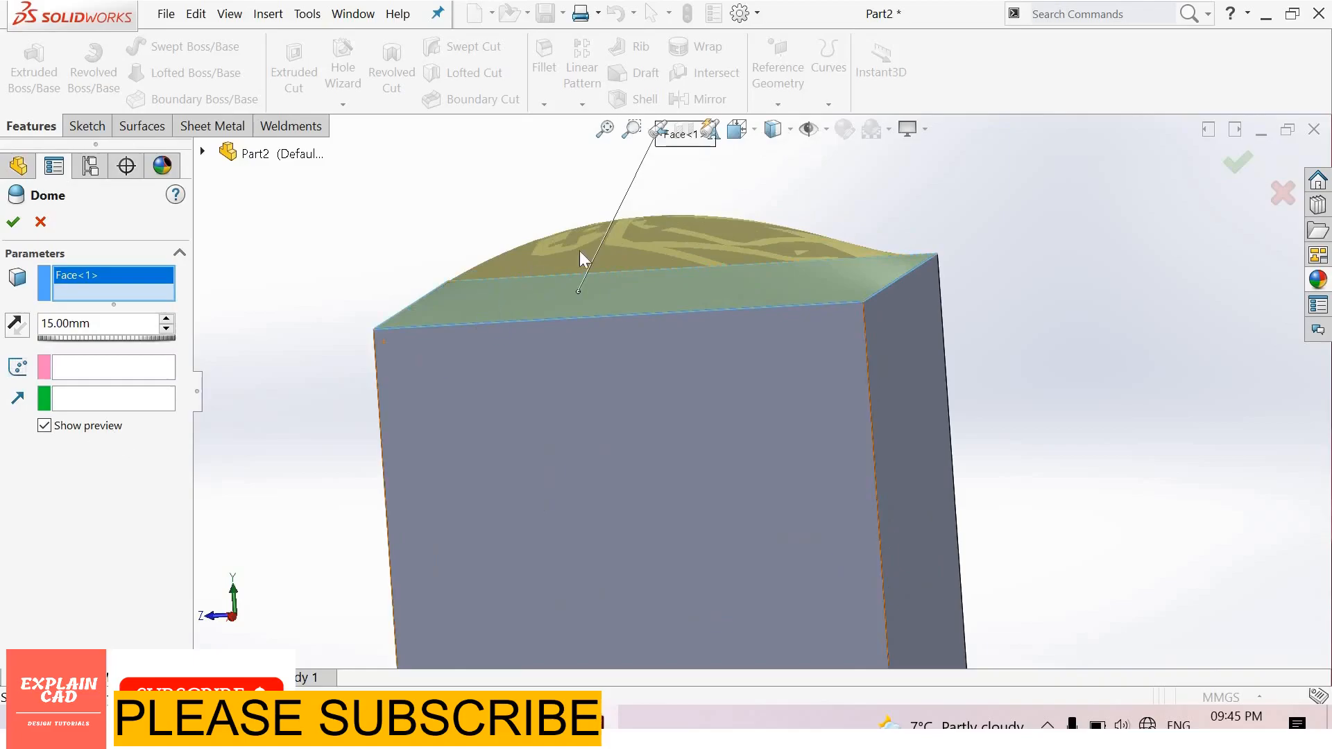
{"action": "left_click", "coordinate": [17, 324]}
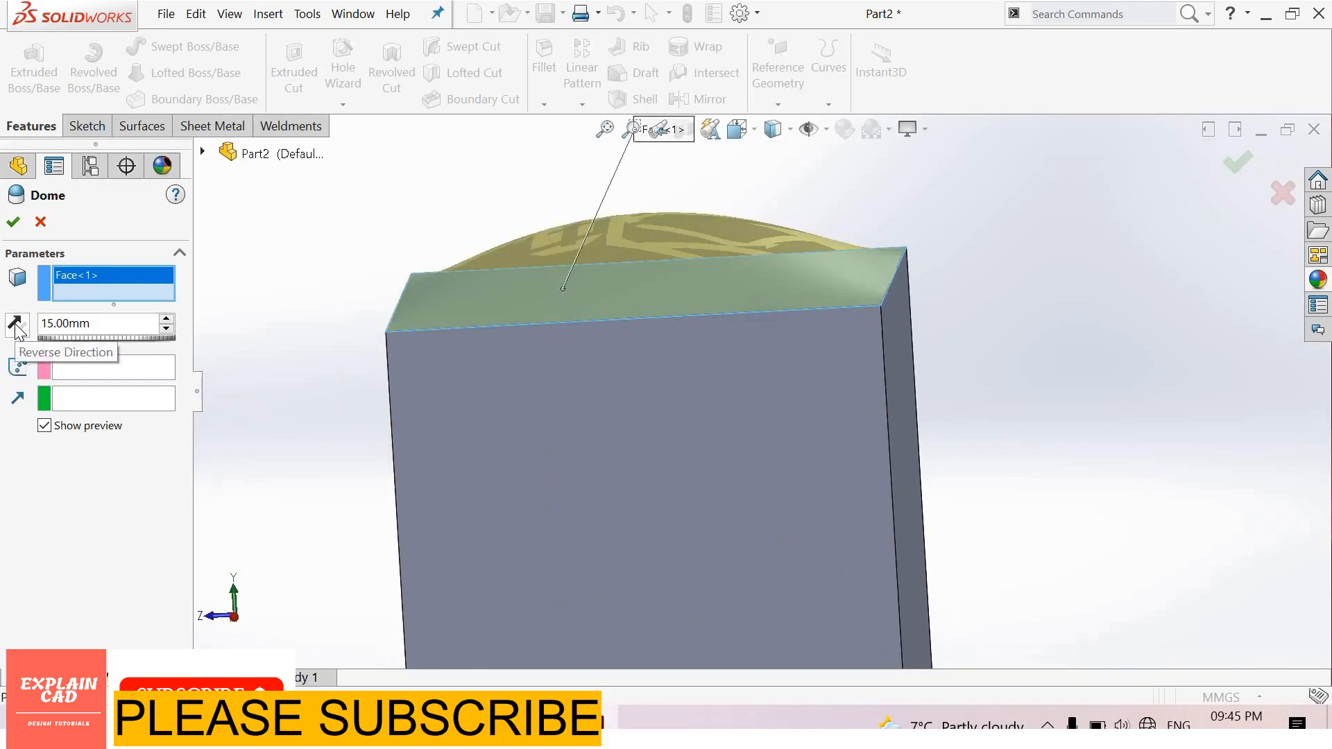
{"action": "left_click", "coordinate": [17, 327]}
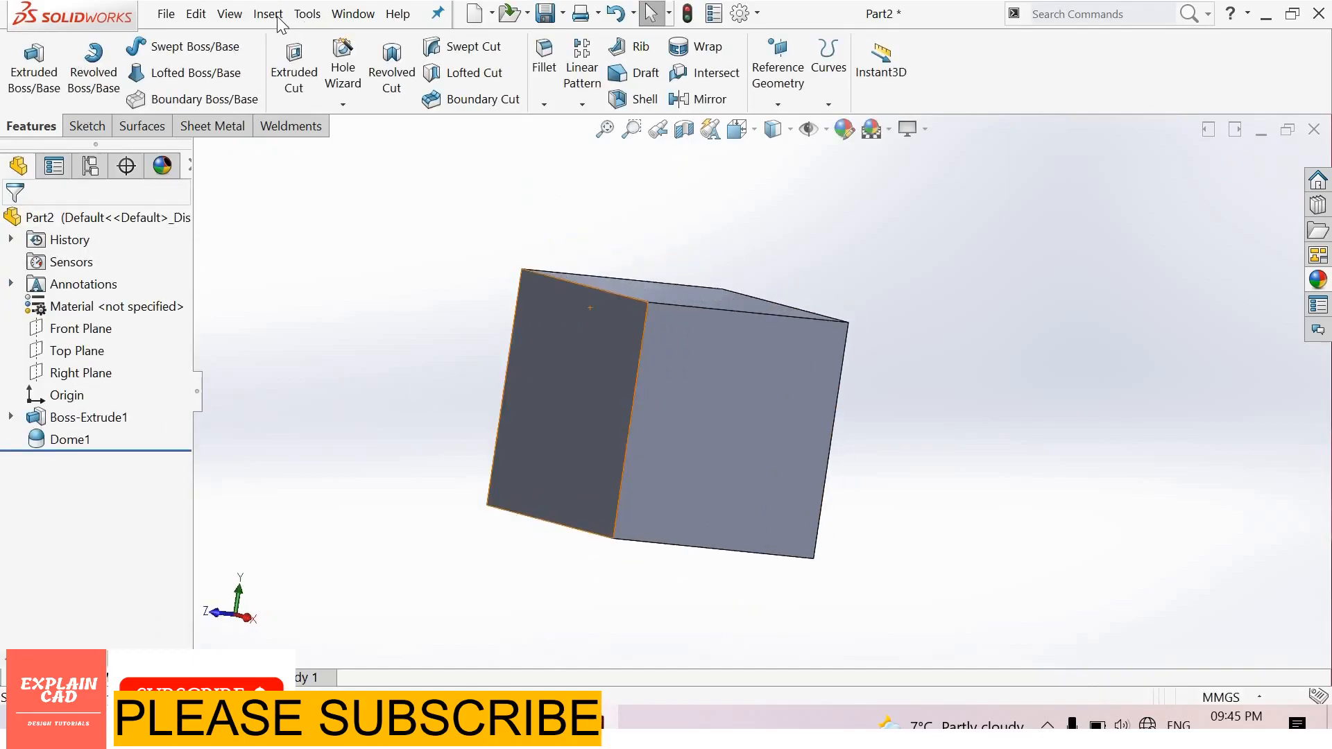
Start a second Dome feature from Insert > Features
{"action": "left_click", "coordinate": [268, 14]}
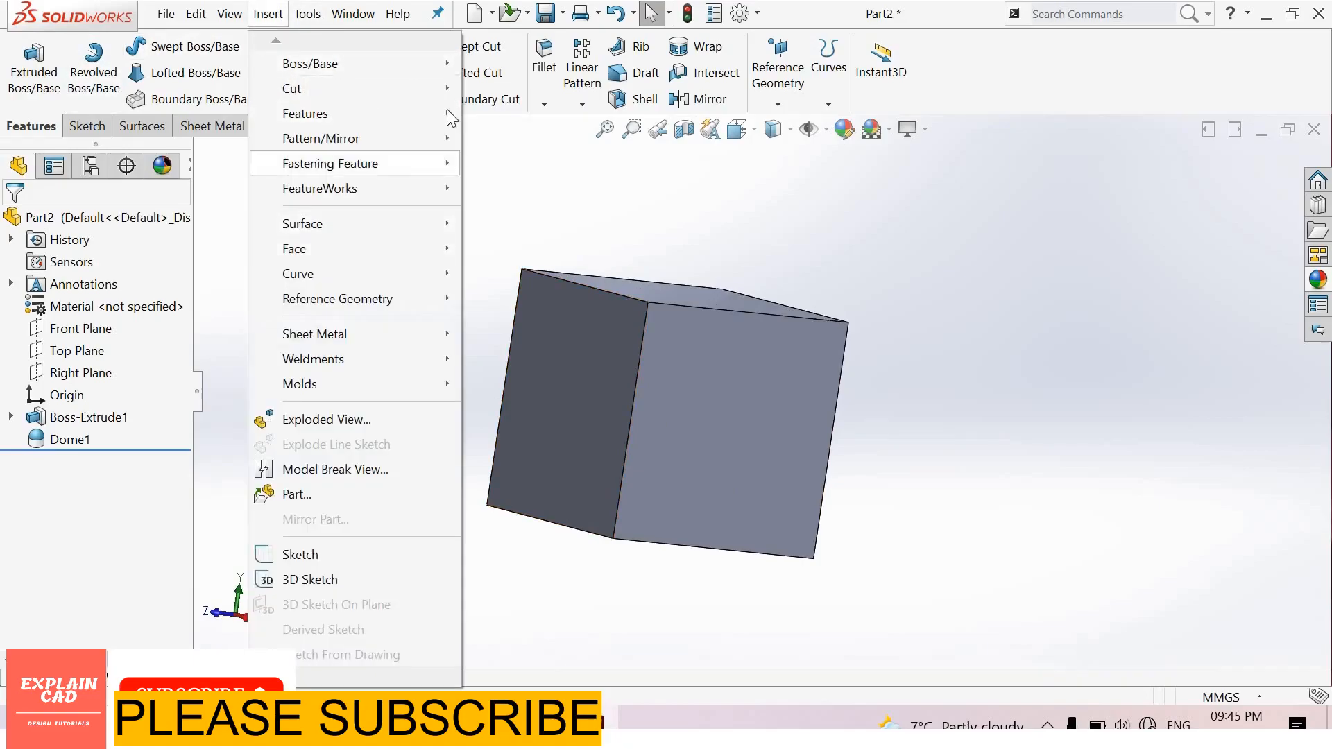
{"action": "left_click", "coordinate": [303, 113]}
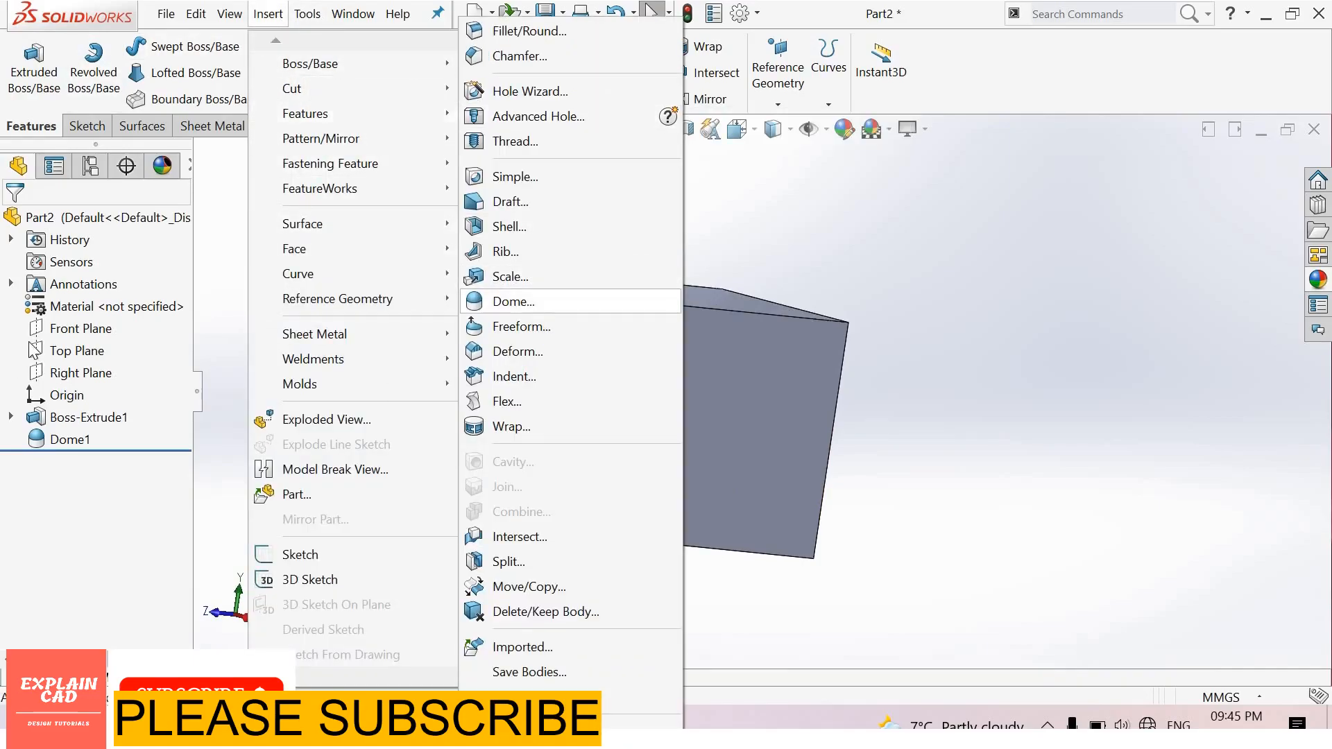
{"action": "left_click", "coordinate": [511, 300]}
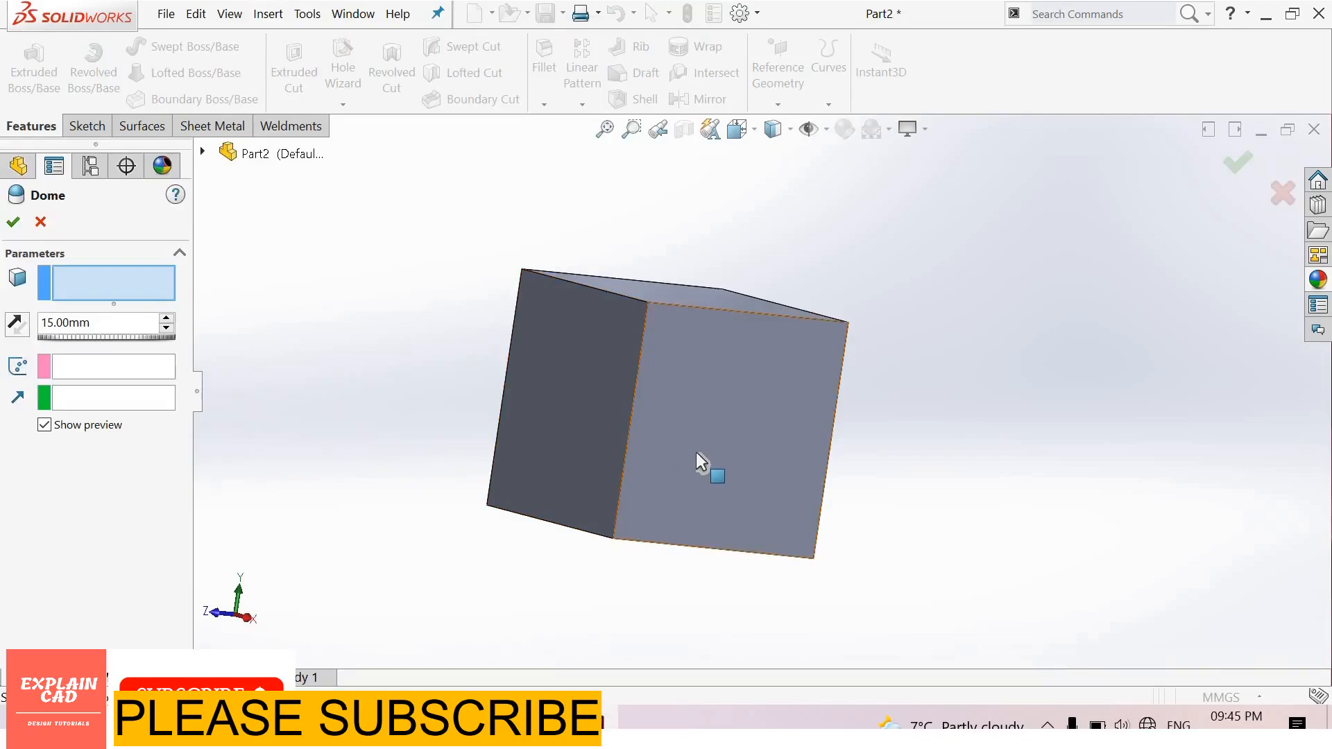
{"action": "mouse_move", "coordinate": [708, 351]}
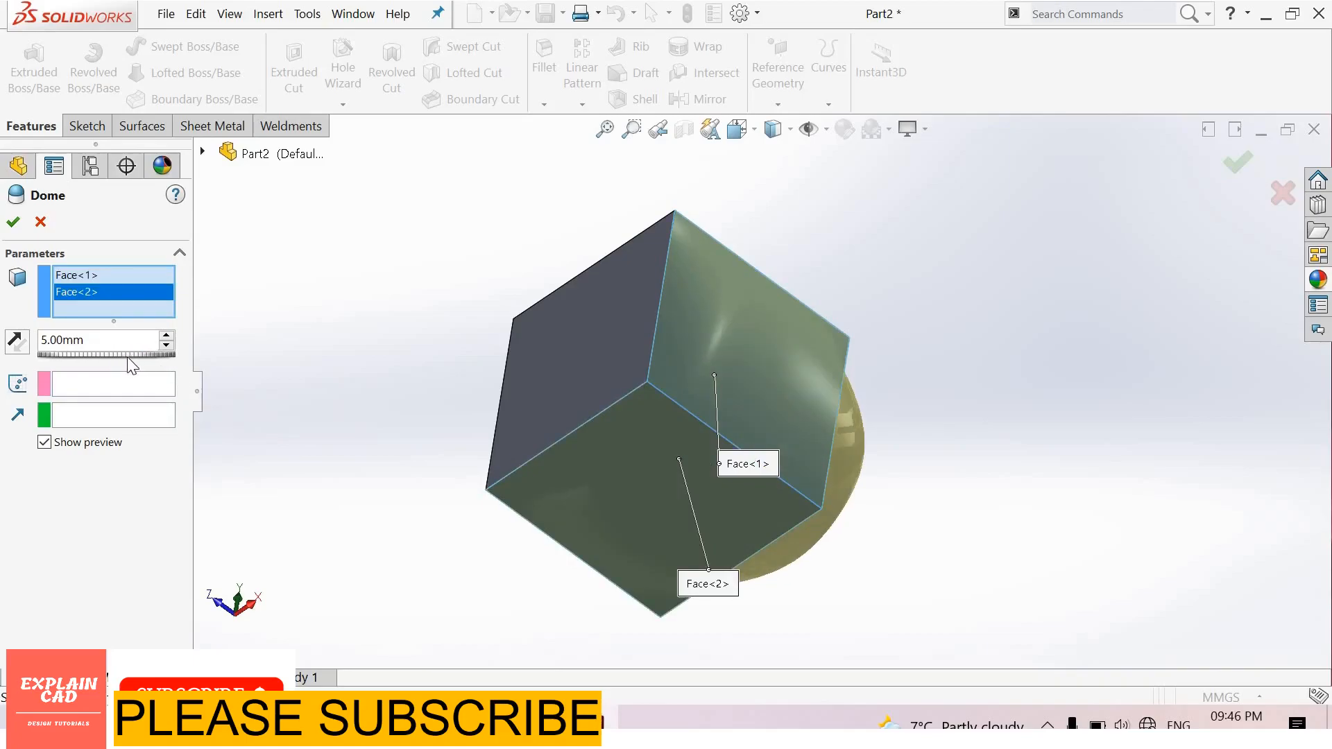
Give the second dome a 25 mm distance across two side faces and confirm Dome2
{"action": "triple_click", "coordinate": [99, 340]}
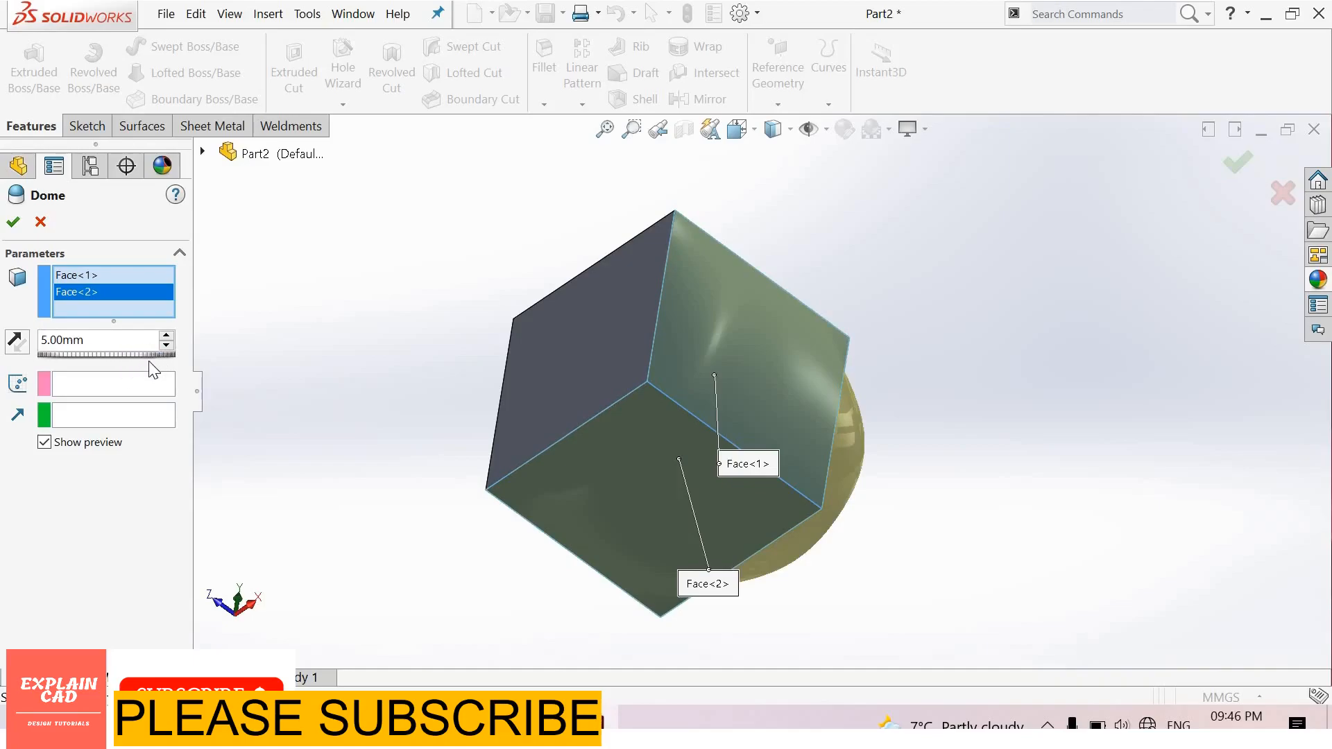
{"action": "triple_click", "coordinate": [98, 340]}
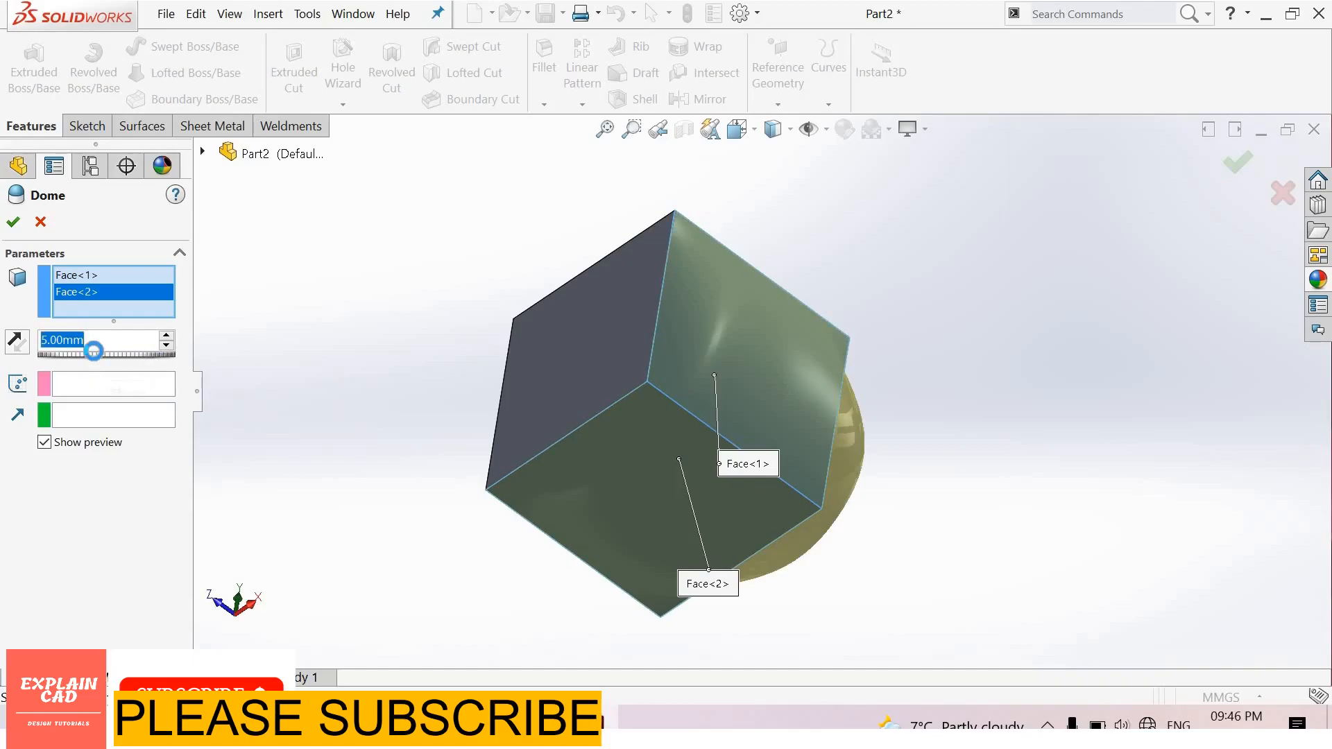
{"action": "type", "text": "25.00mm"}
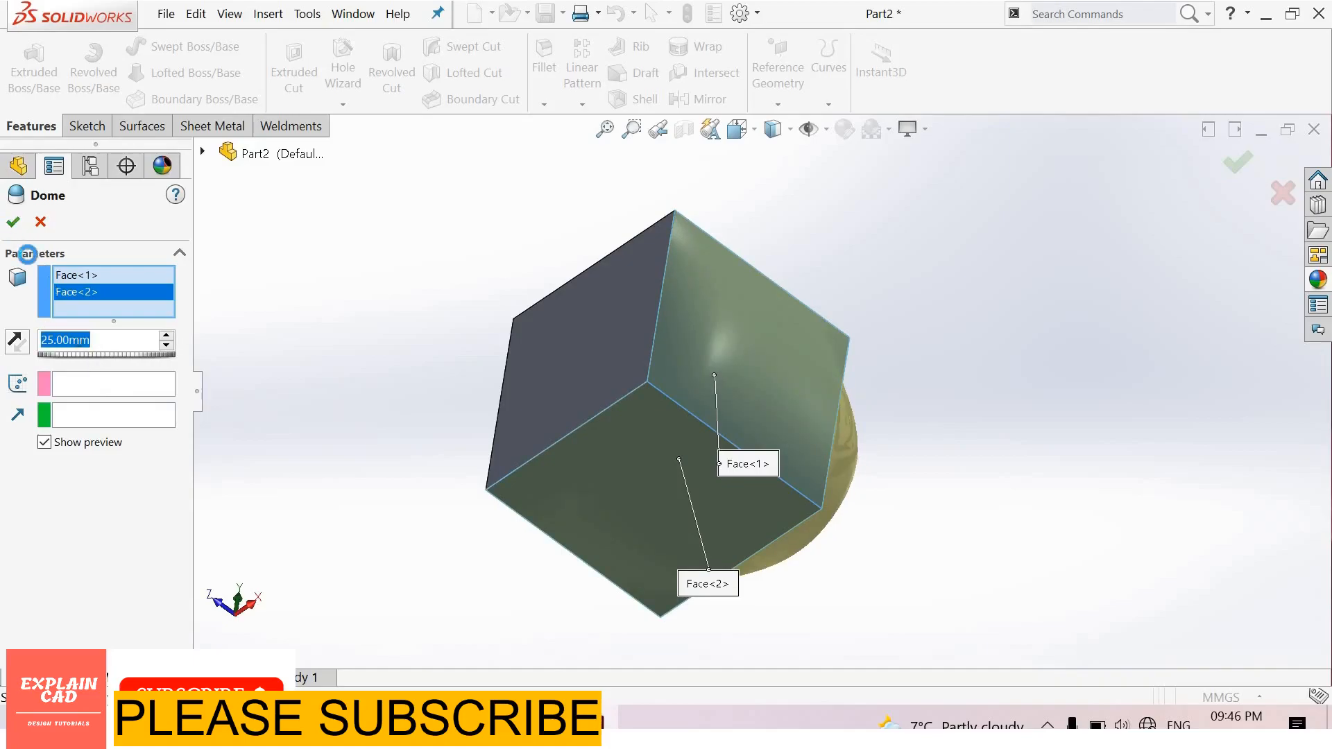
{"action": "left_click", "coordinate": [12, 222]}
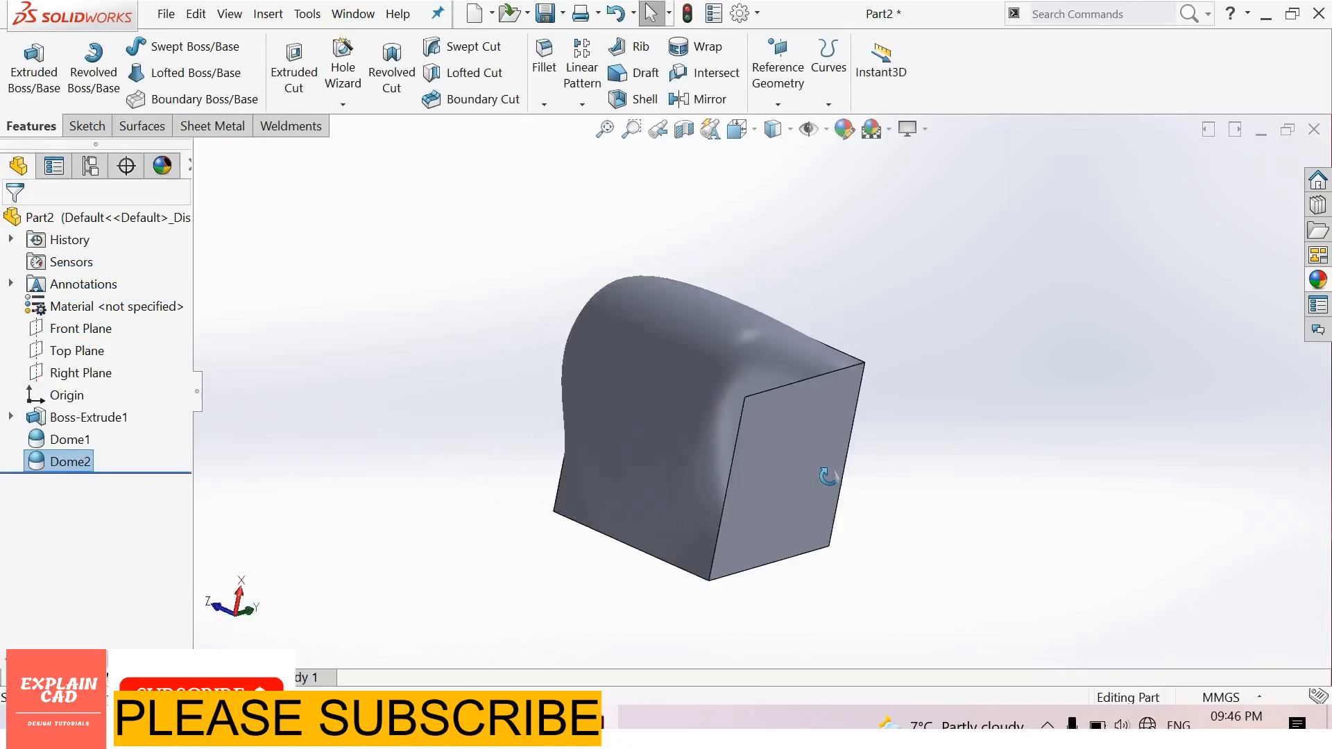